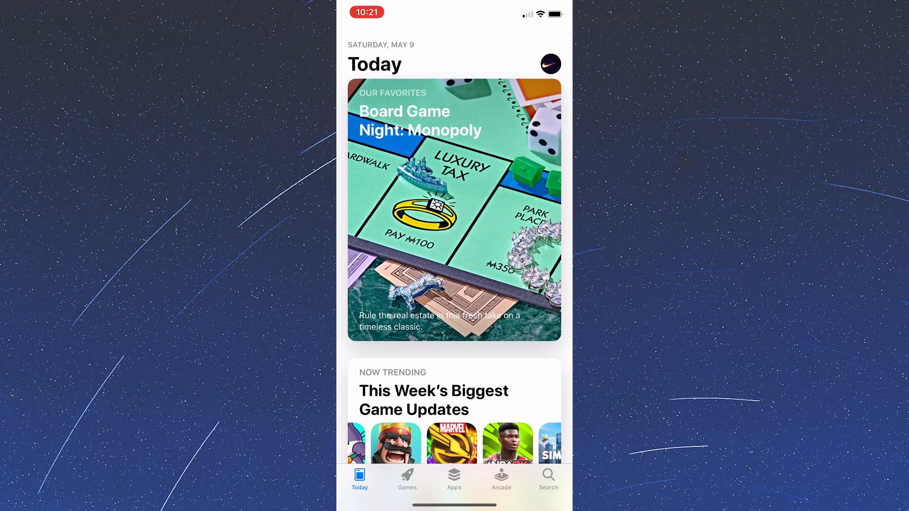
# Search 'Vlc' in the App Store, then check VLC's empty Video, Audio and Playlists tabs
pyautogui.click(548, 478)
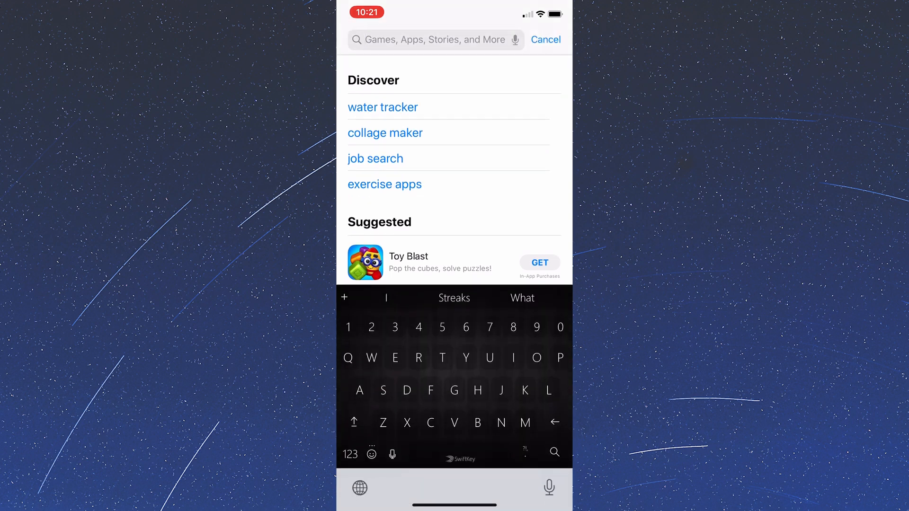
pyautogui.write('Vlc')
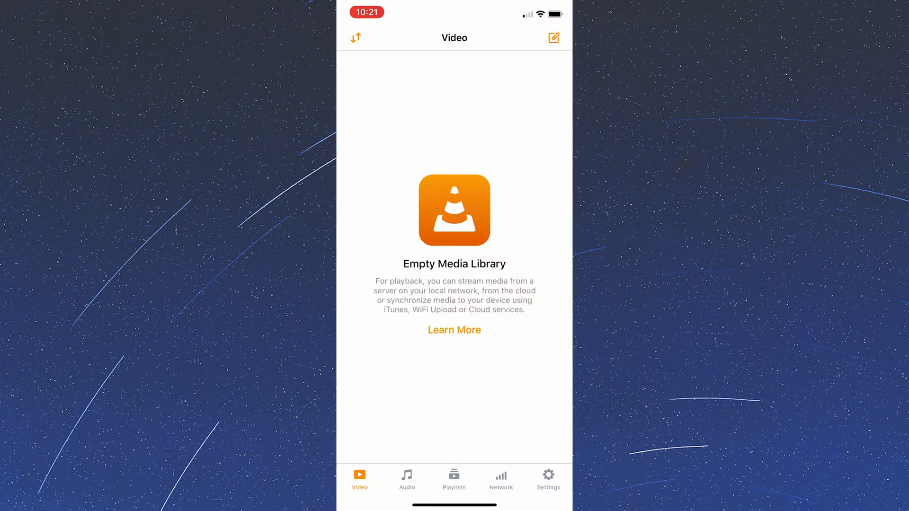
pyautogui.click(406, 478)
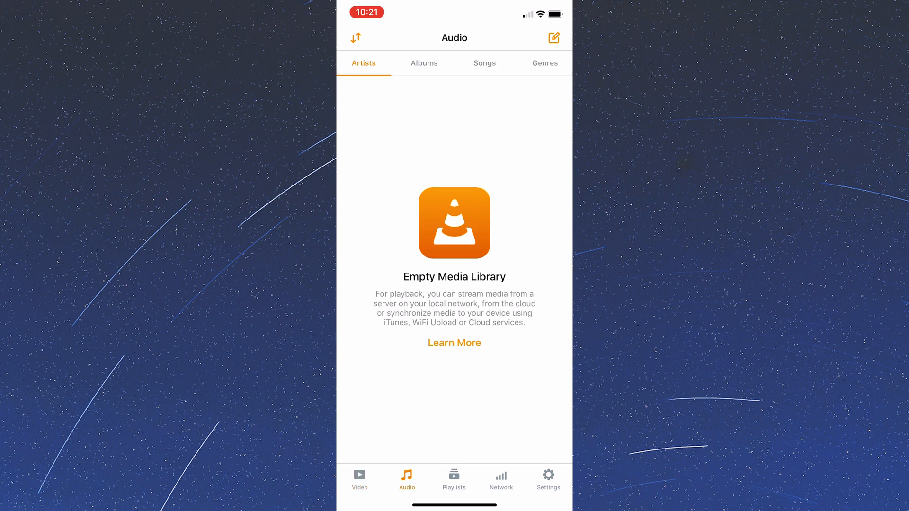
pyautogui.click(454, 478)
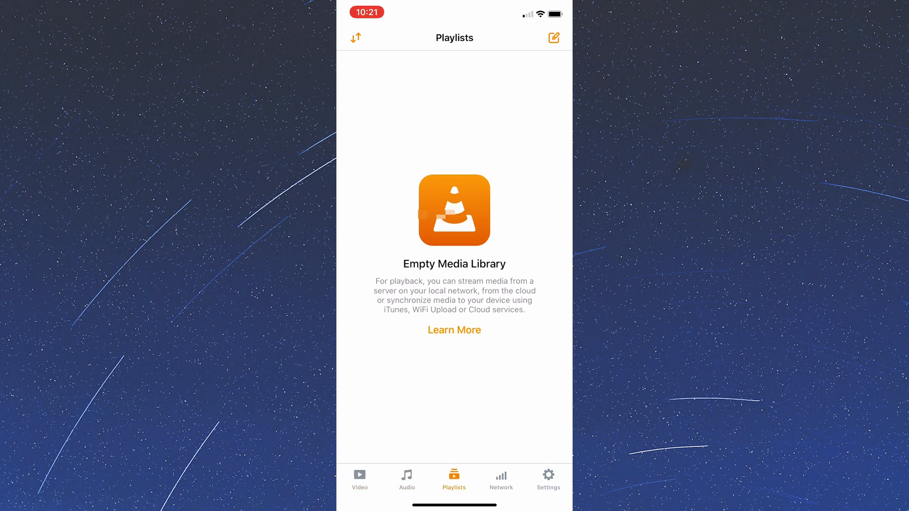
pyautogui.click(360, 479)
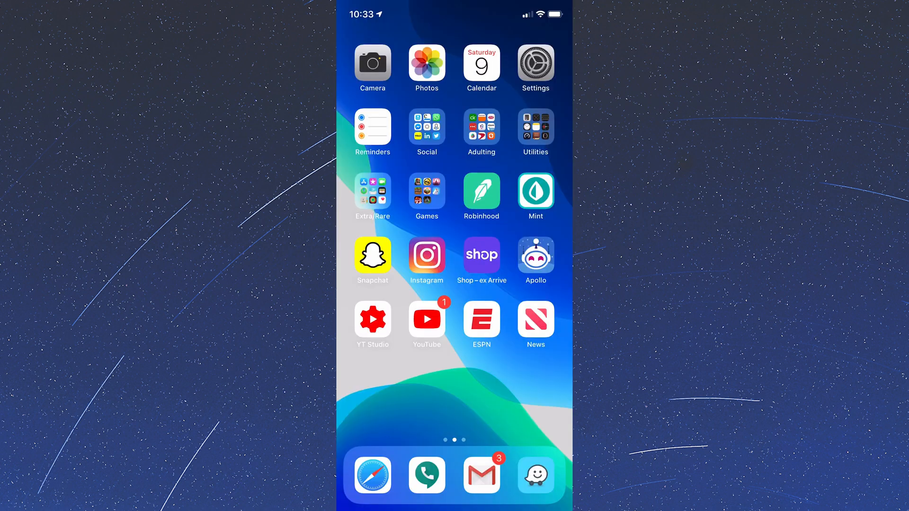
# Leave VLC for the home screen and launch Photos on the Recents album
pyautogui.click(366, 13)
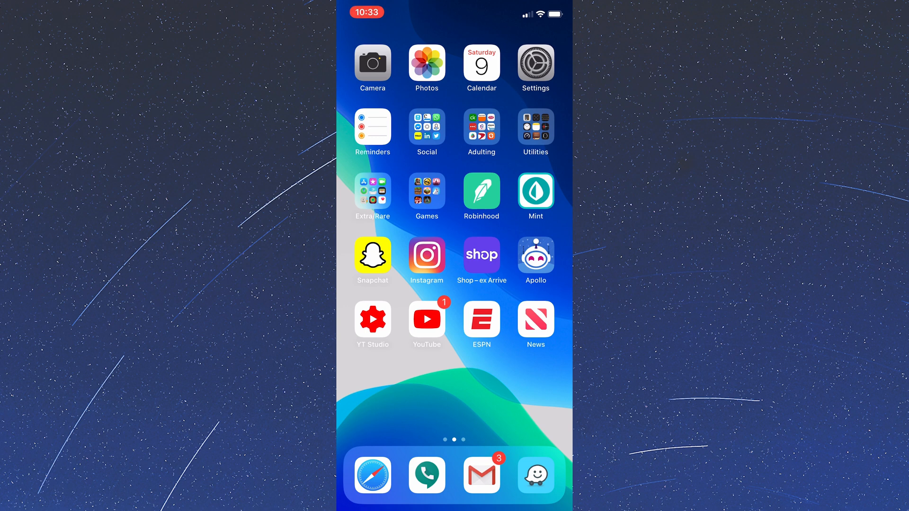
pyautogui.click(426, 64)
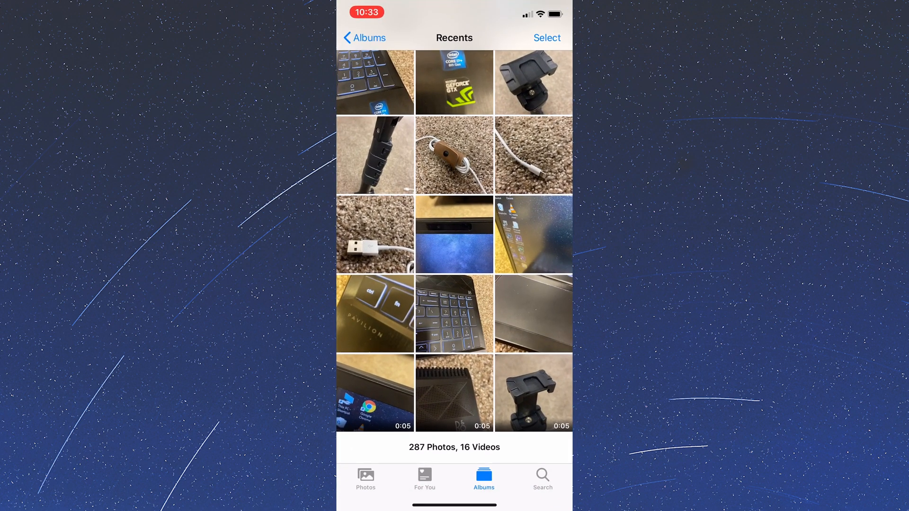
# Select the three recent videos and share them to VLC
pyautogui.click(545, 38)
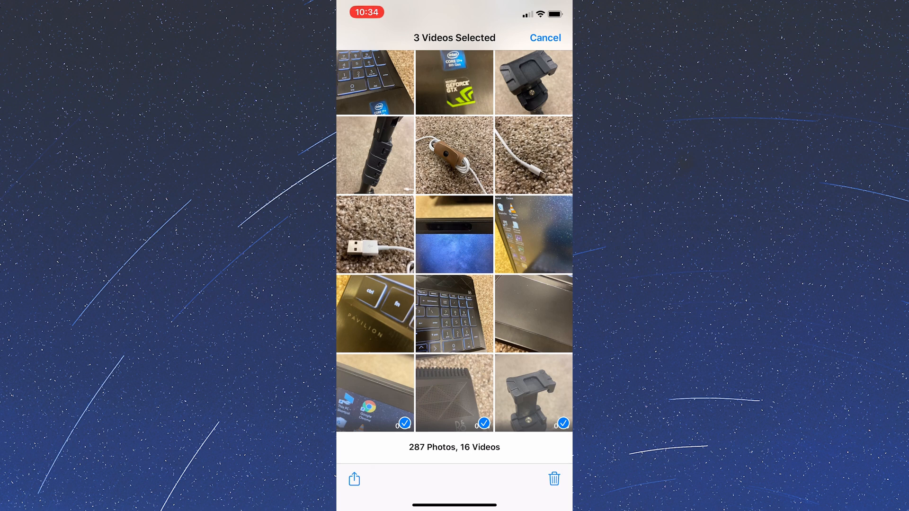
pyautogui.click(354, 478)
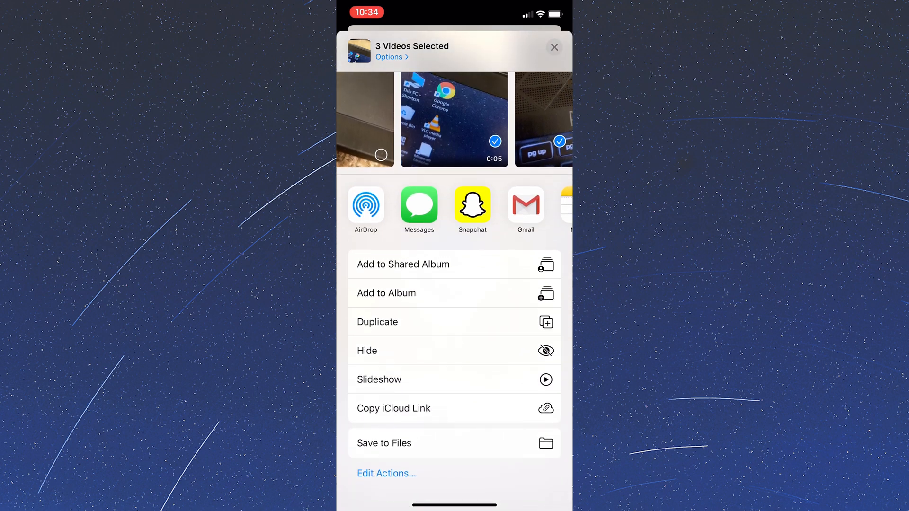
pyautogui.click(384, 444)
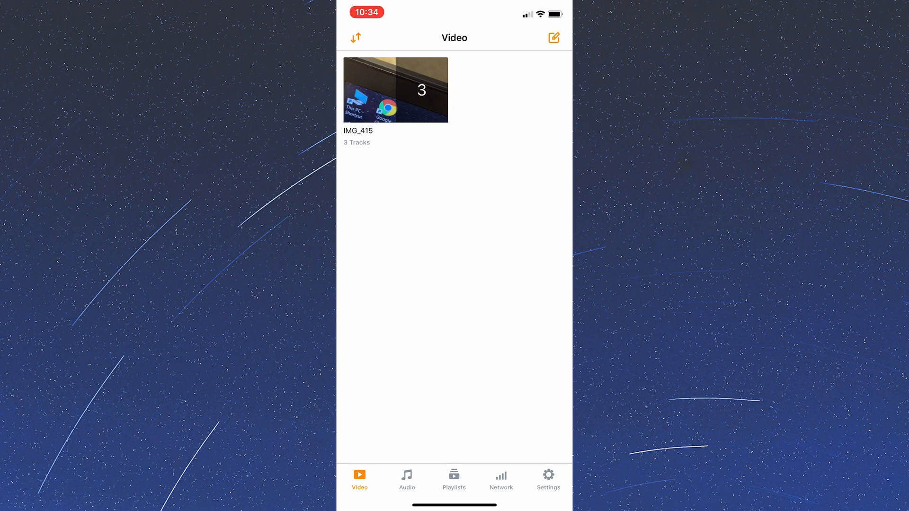
# Play the imported three-track collection, starting with IMG_4156, then close the player
pyautogui.click(395, 90)
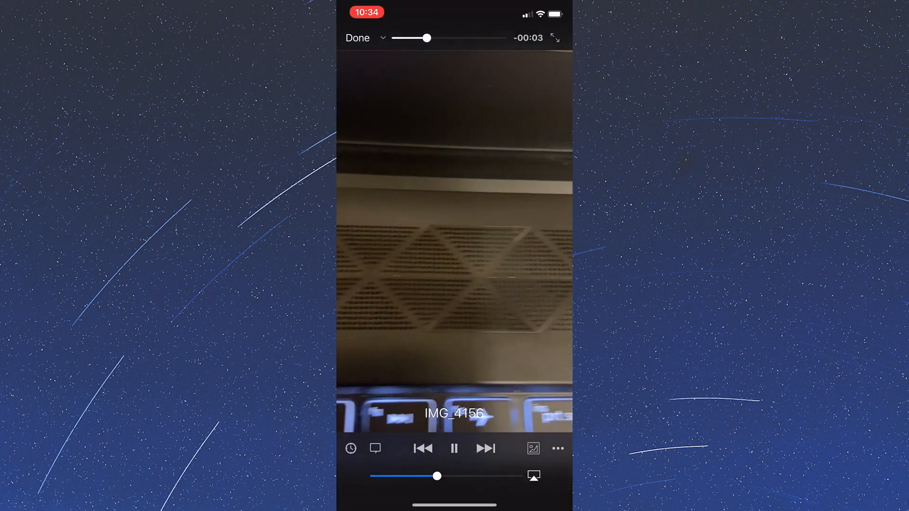
pyautogui.click(357, 38)
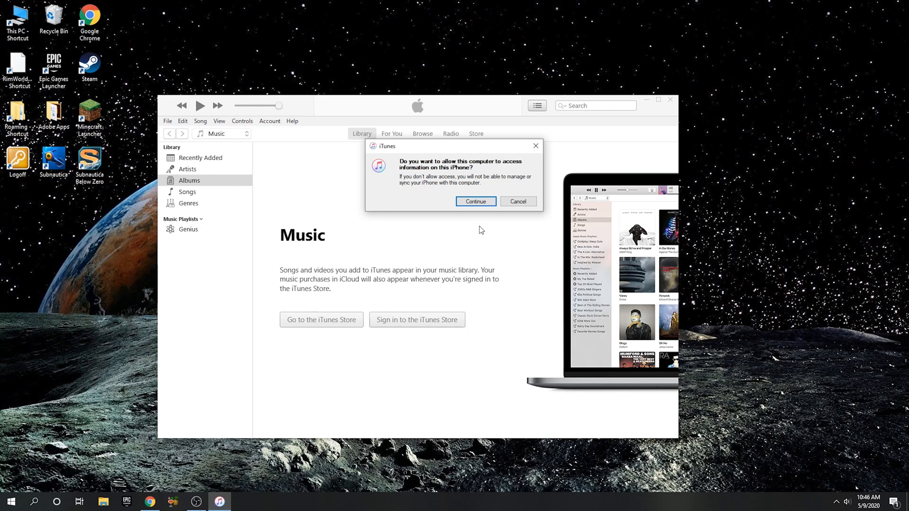
# Allow iTunes to access the iPhone and show the iPhone's device summary page
pyautogui.click(475, 202)
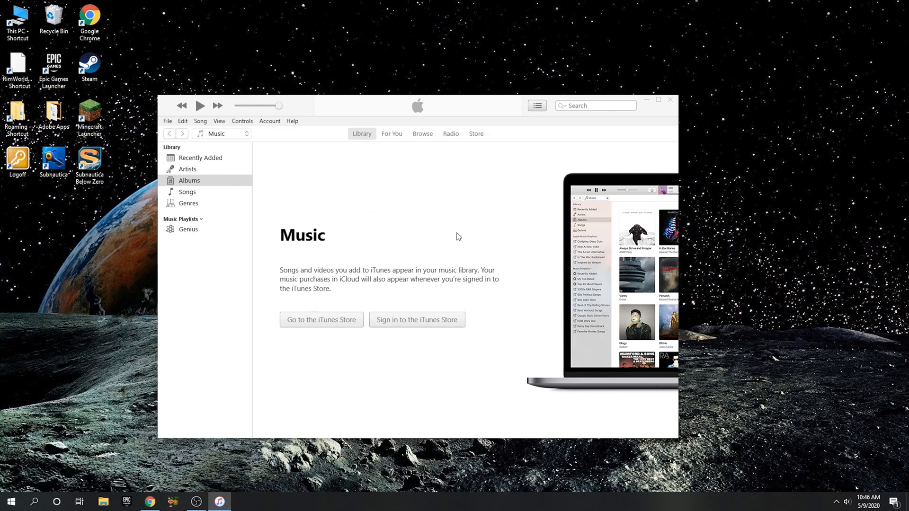
pyautogui.click(361, 134)
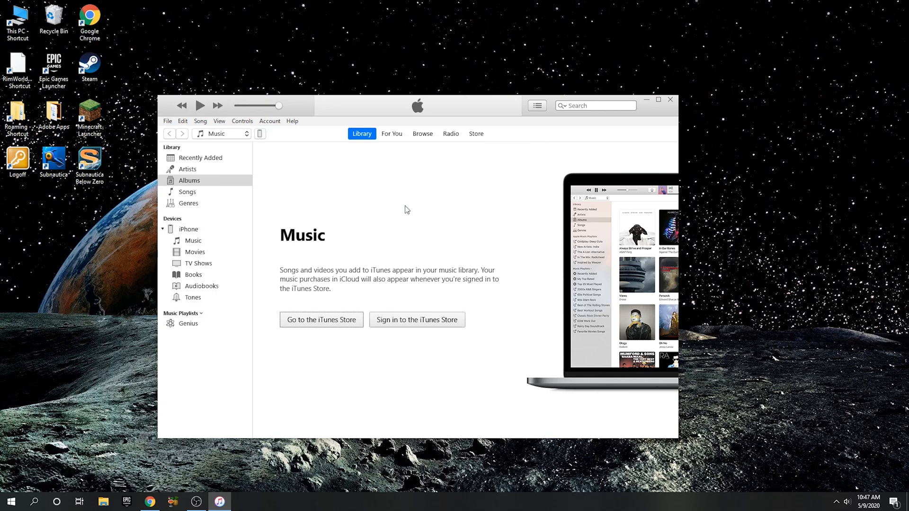
pyautogui.moveTo(296, 178)
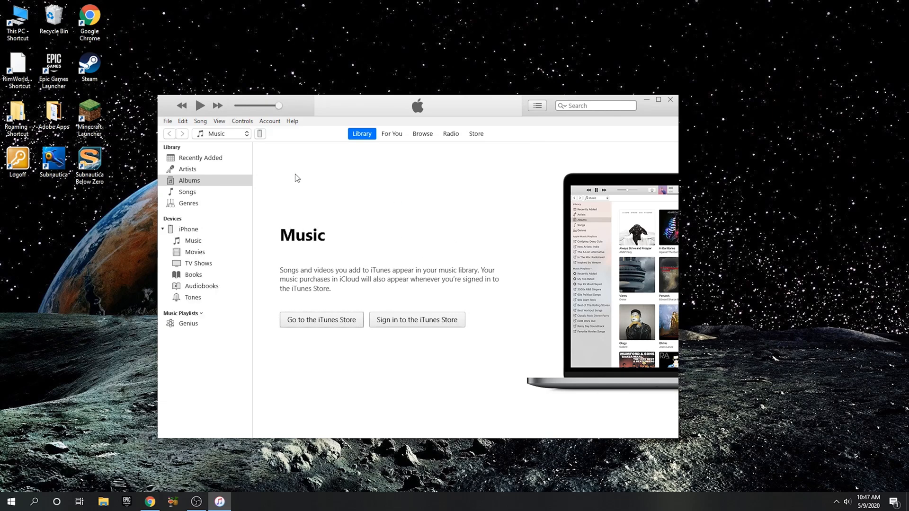
pyautogui.moveTo(258, 137)
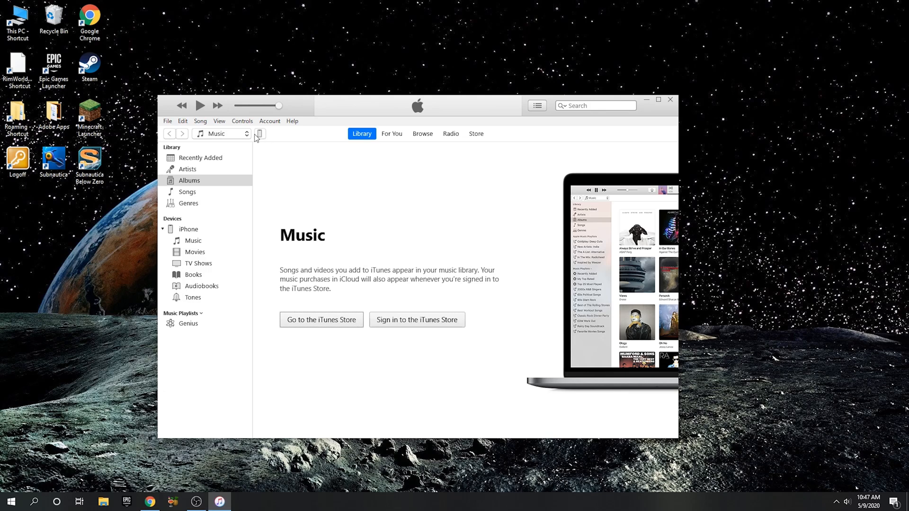
pyautogui.click(258, 133)
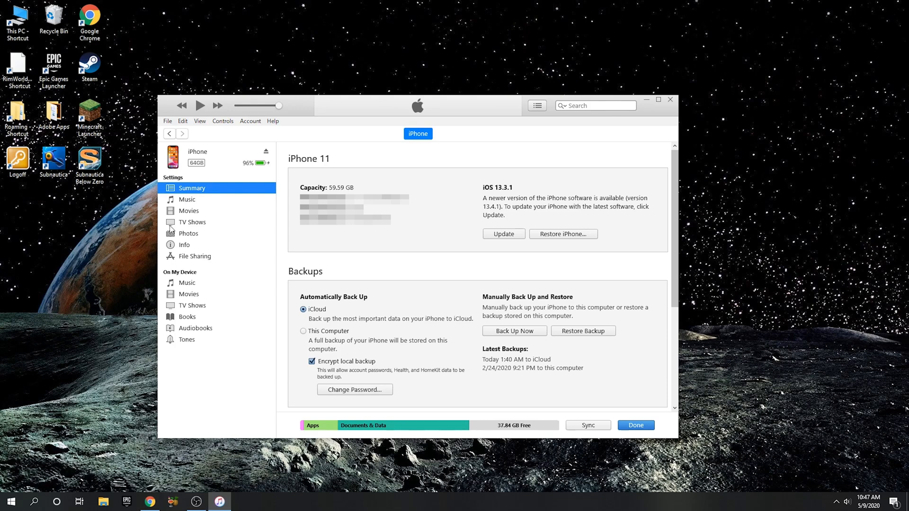
# In File Sharing, open VLC's documents and select IMG_4155.MOV through IMG_4157.MOV
pyautogui.click(194, 256)
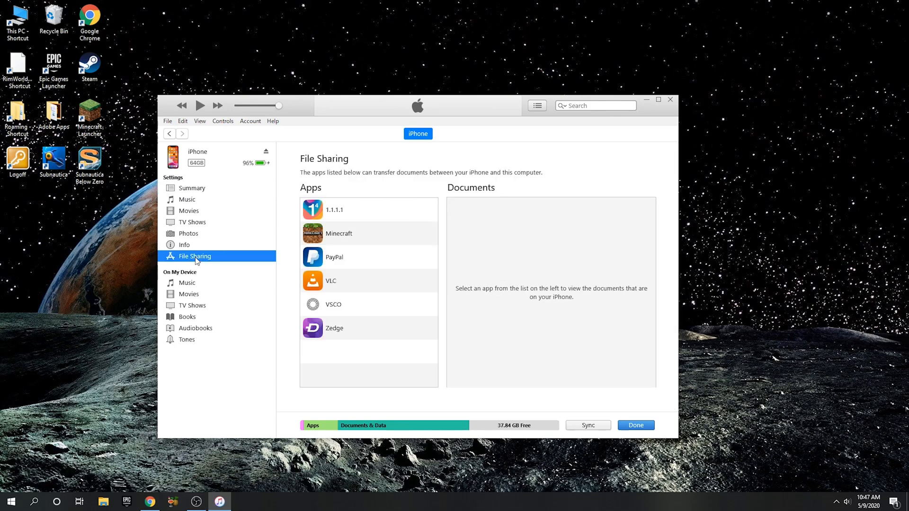
pyautogui.moveTo(323, 282)
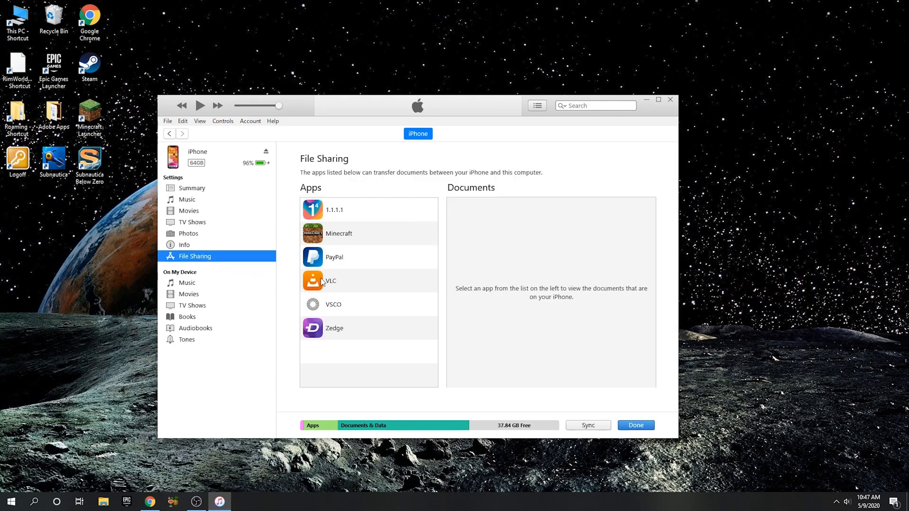
pyautogui.click(331, 281)
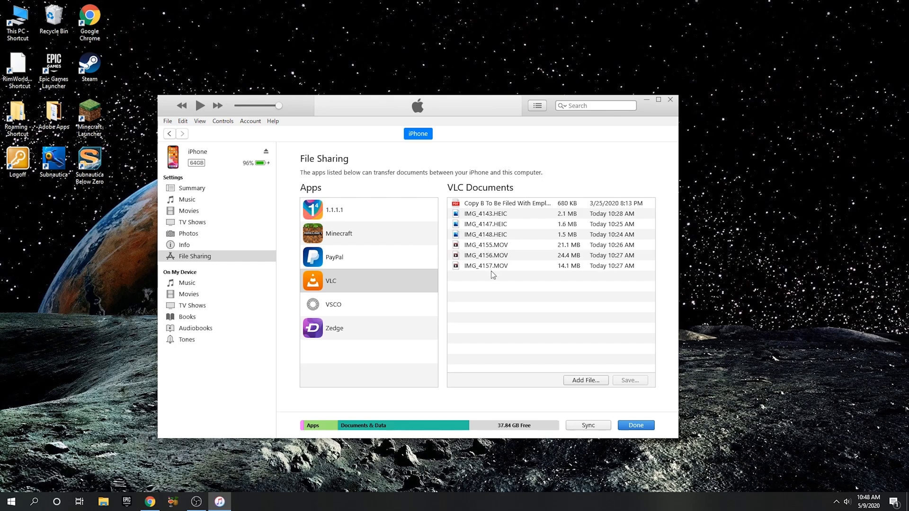
pyautogui.moveTo(493, 272)
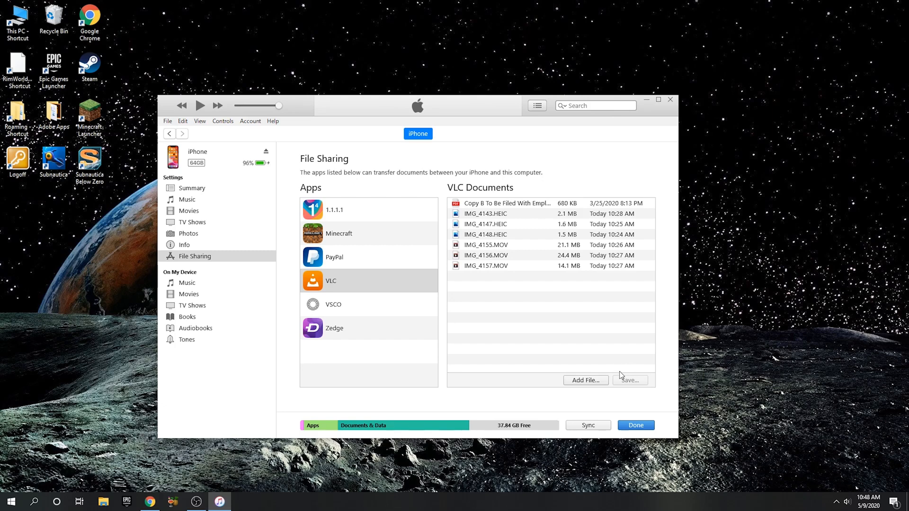
pyautogui.click(485, 245)
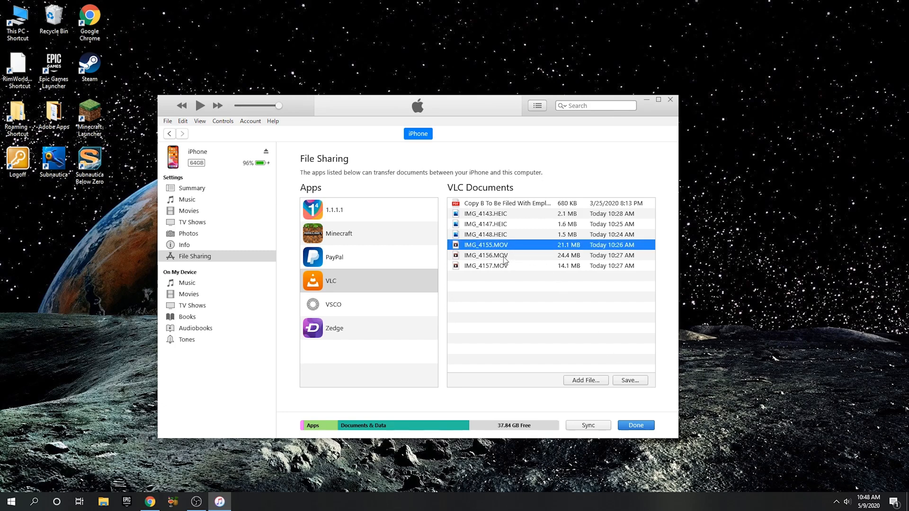
pyautogui.click(485, 265)
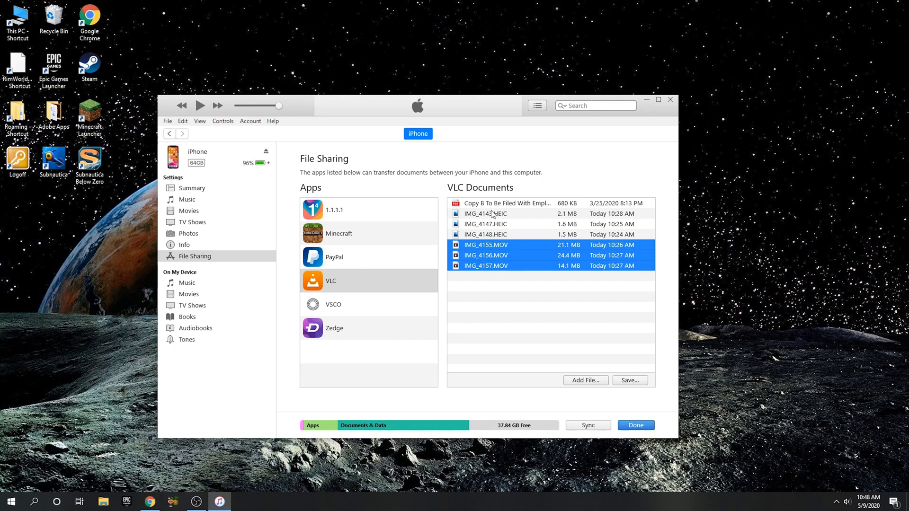
pyautogui.moveTo(496, 239)
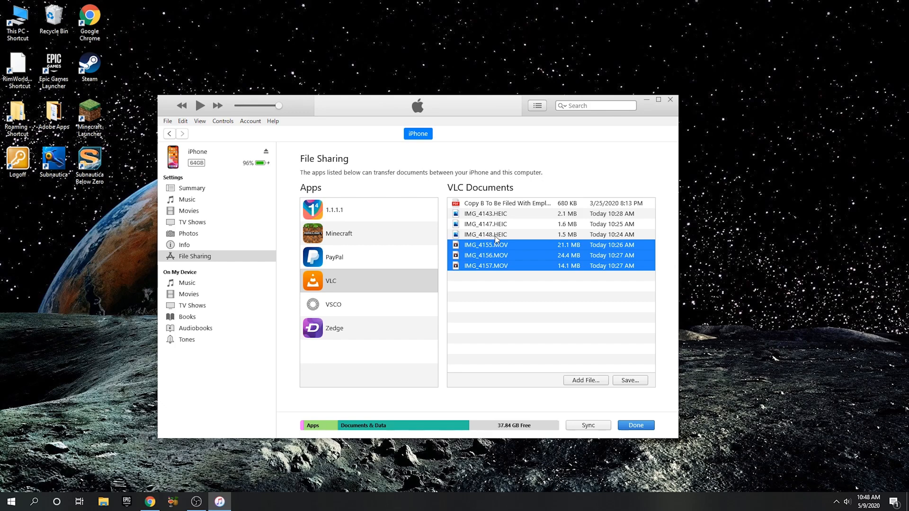
pyautogui.moveTo(495, 285)
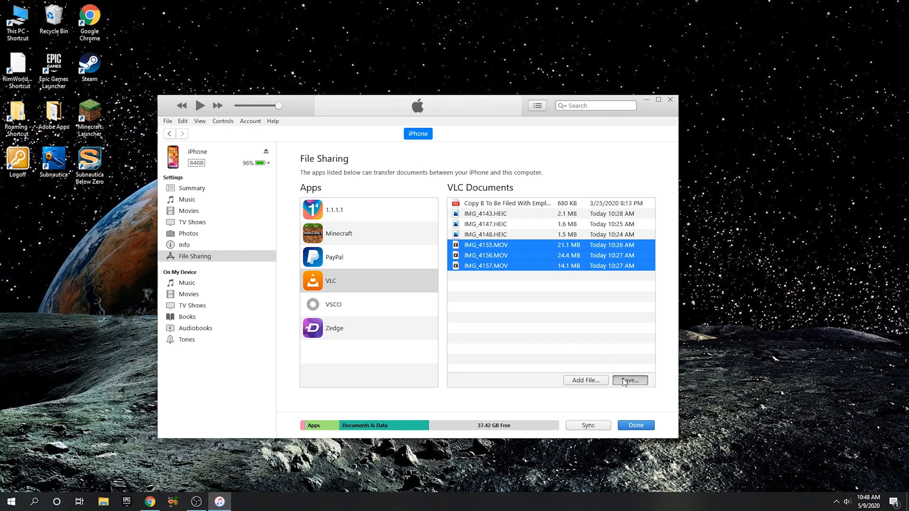
# Save IMG_4155, IMG_4156 and IMG_4157 to the Desktop folder
pyautogui.click(629, 380)
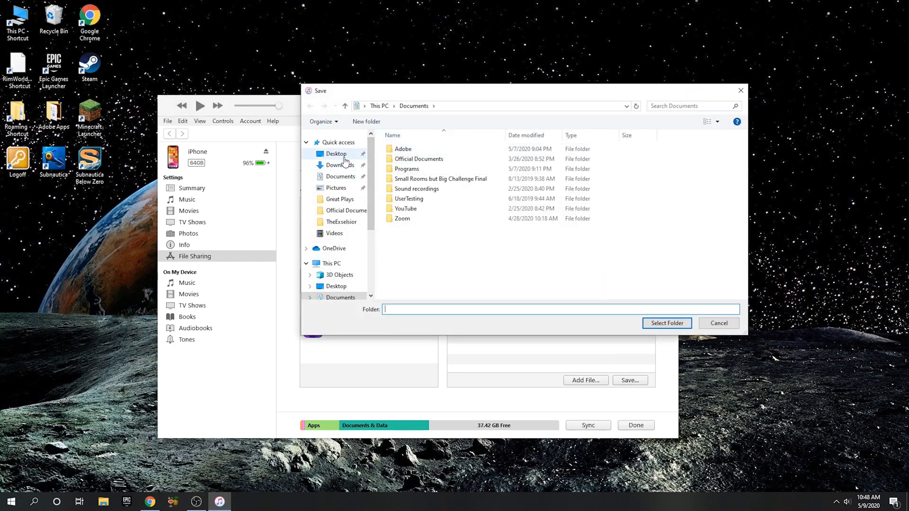
pyautogui.click(336, 153)
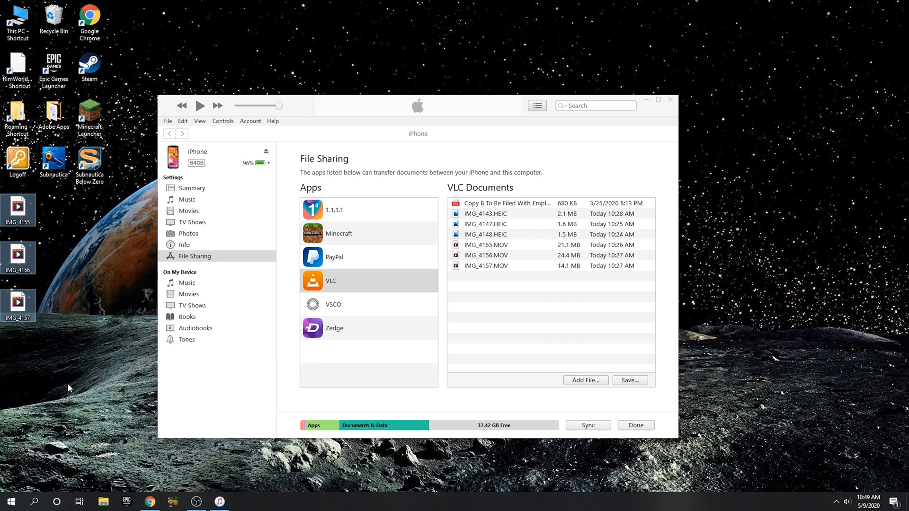
pyautogui.moveTo(69, 388)
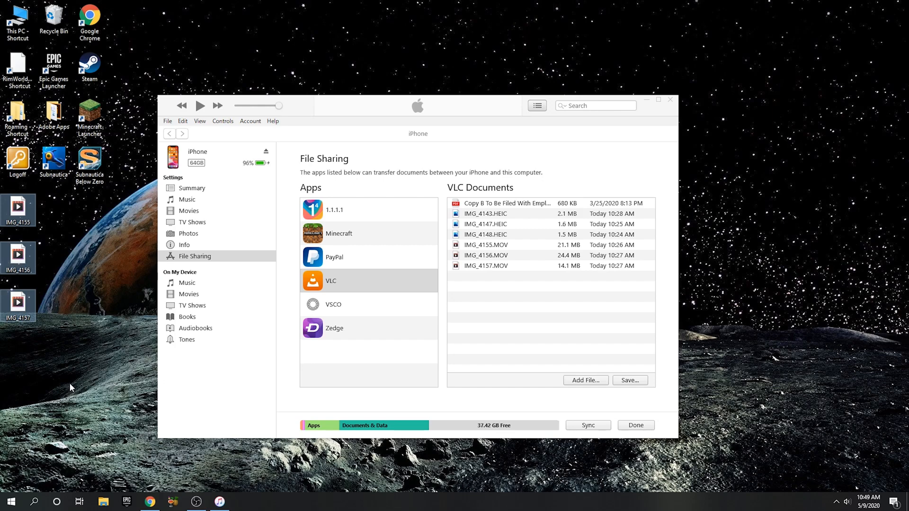
pyautogui.moveTo(100, 362)
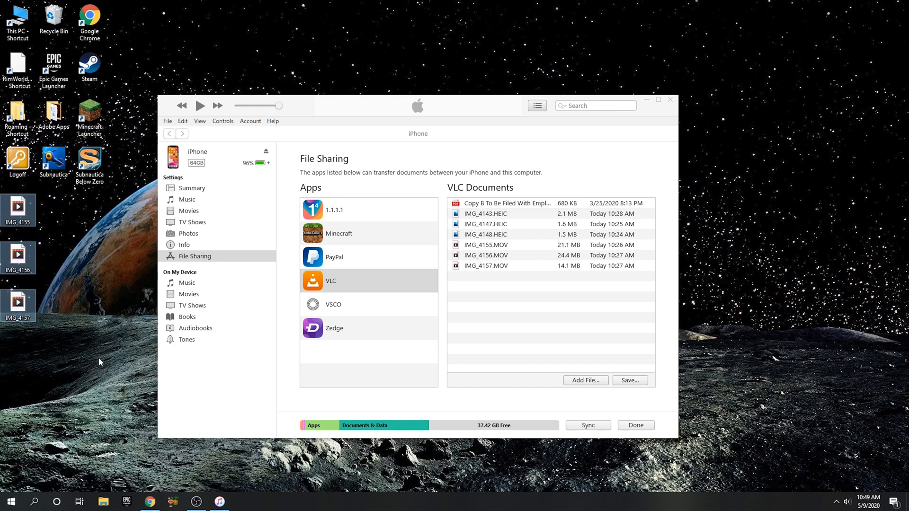
pyautogui.click(150, 501)
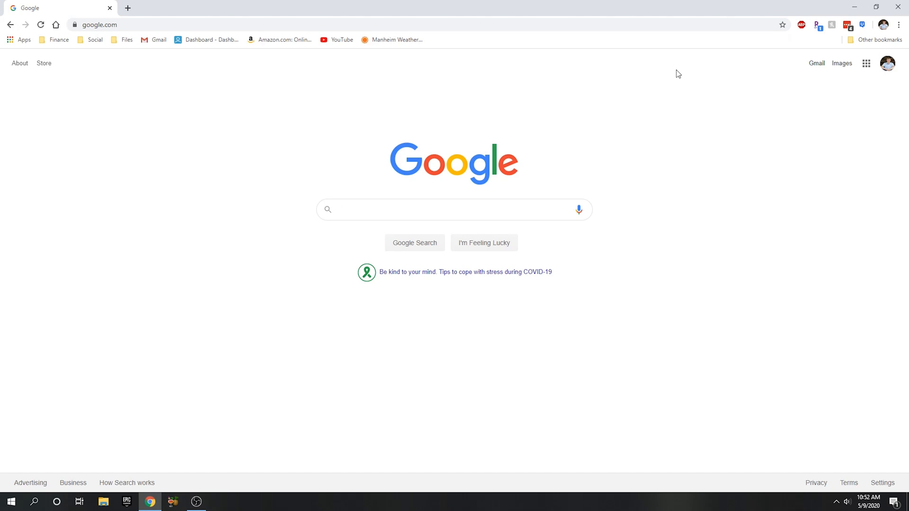
# Load iphone.local in Chrome and download IMG_4155 from VLC's Wi-Fi sharing page
pyautogui.click(454, 209)
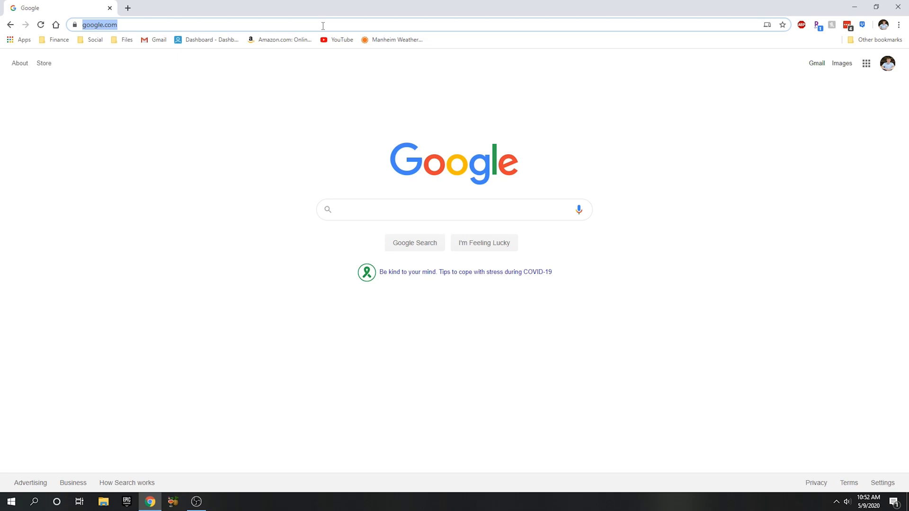
pyautogui.write('iPho')
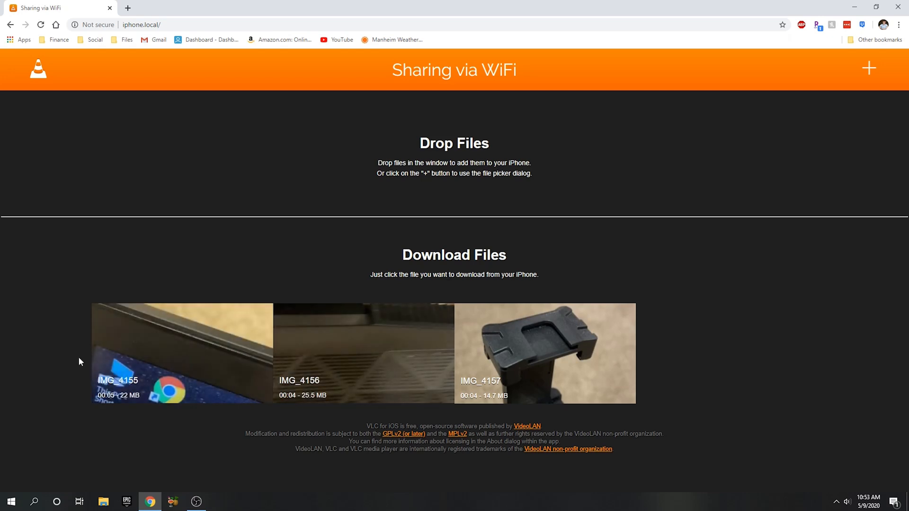
pyautogui.click(545, 353)
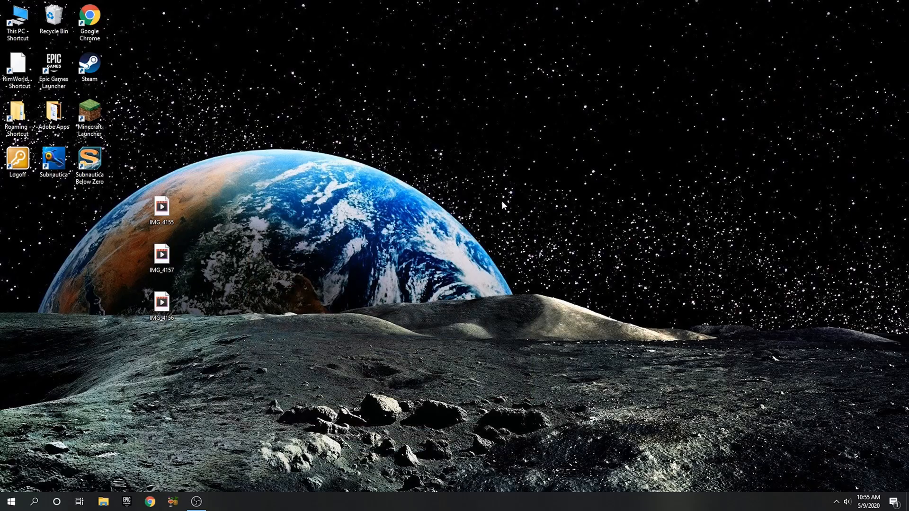
# Play the desktop IMG_4155 video in VLC media player after the default player fails
pyautogui.click(161, 209)
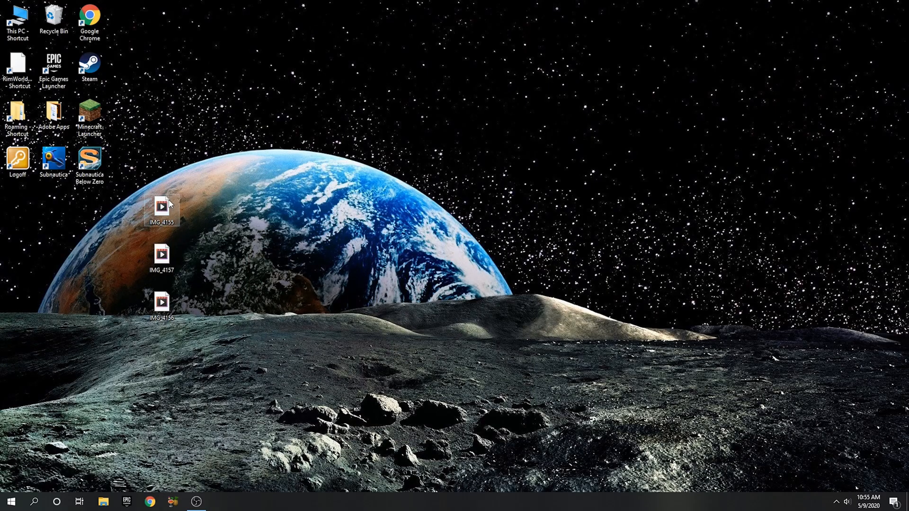
pyautogui.doubleClick(161, 206)
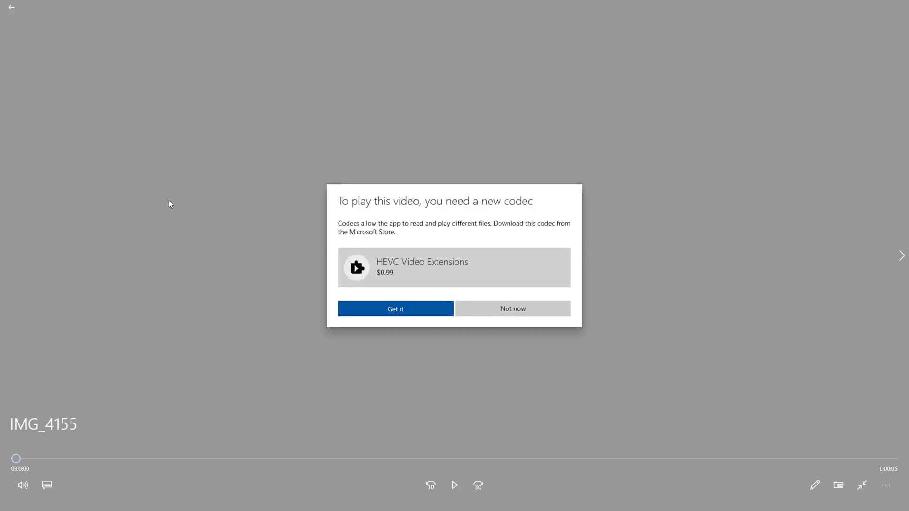
pyautogui.moveTo(475, 283)
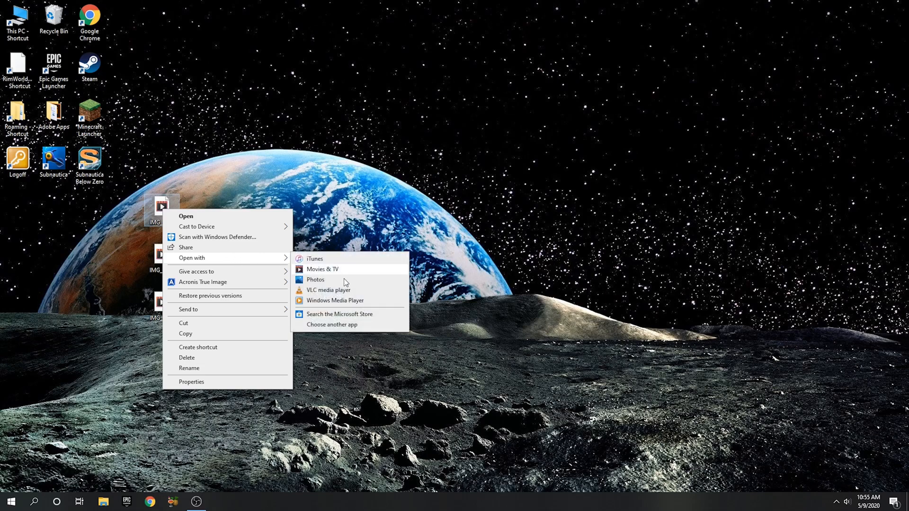
pyautogui.click(328, 290)
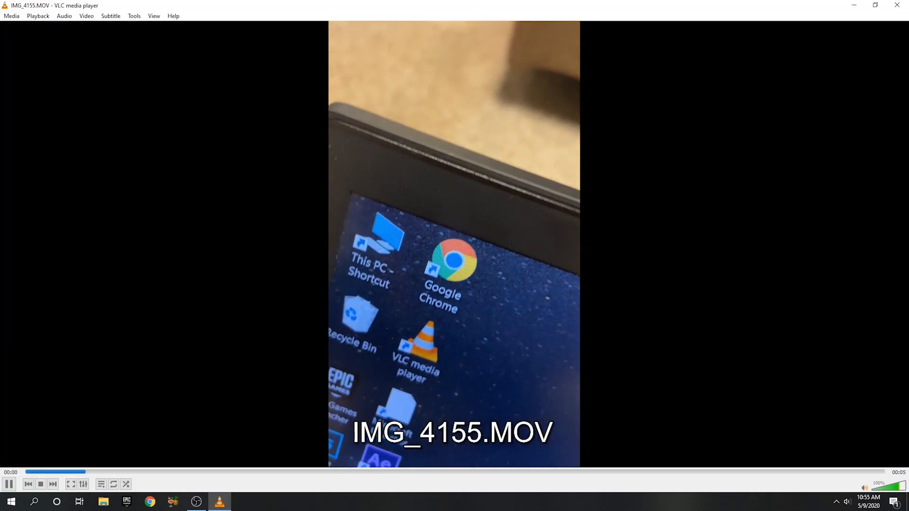